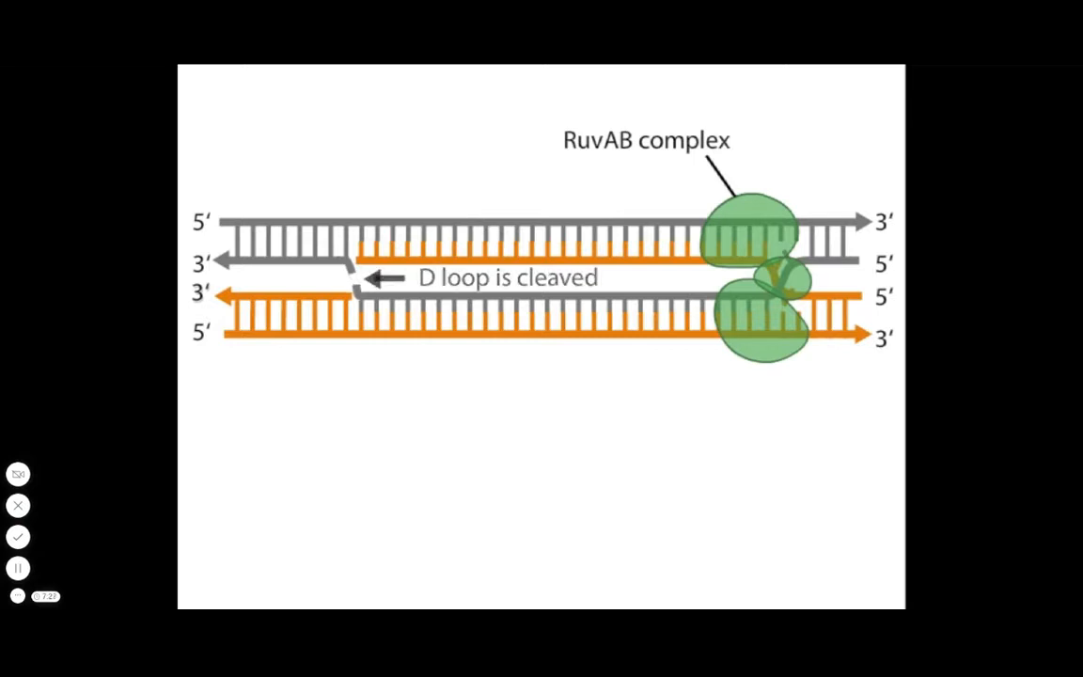
pyautogui.press('Right')
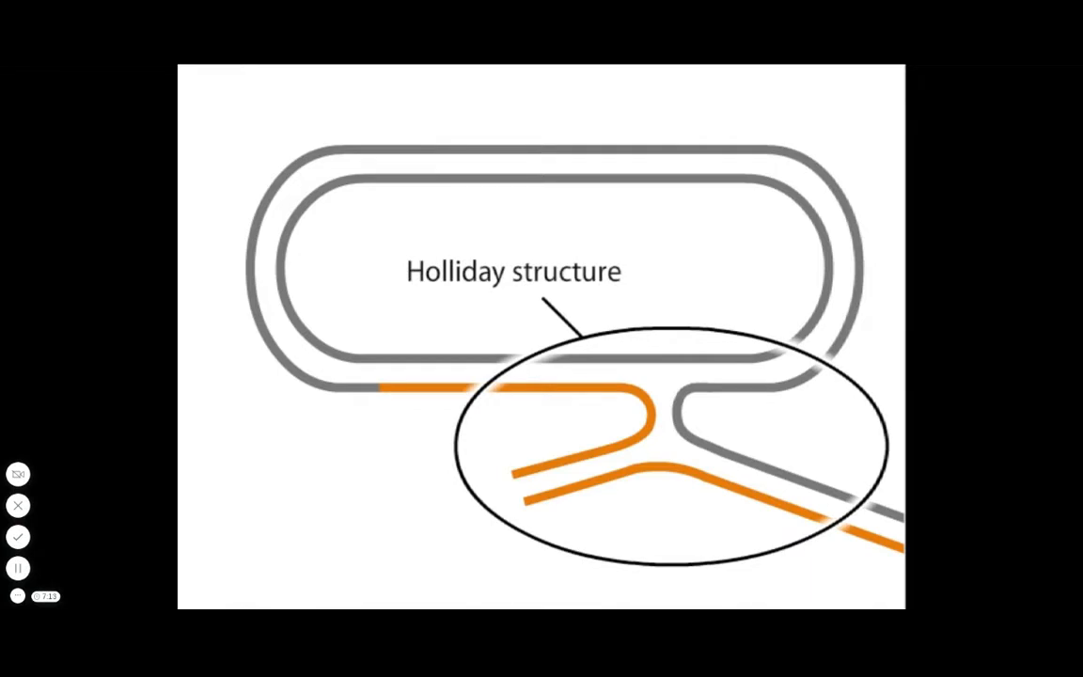